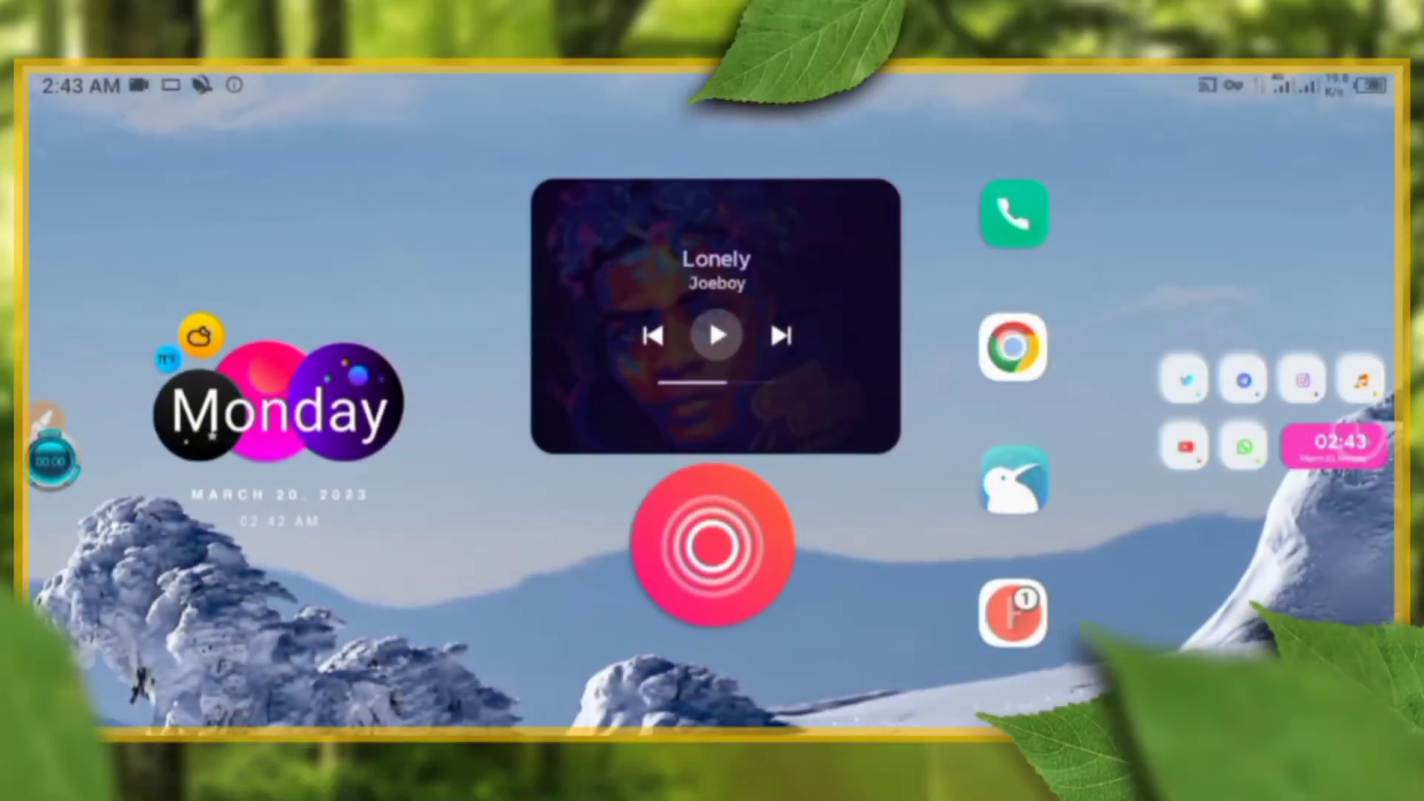
Show the app drawer's tools group where Opera Mini is listed.
left_click(1013, 347)
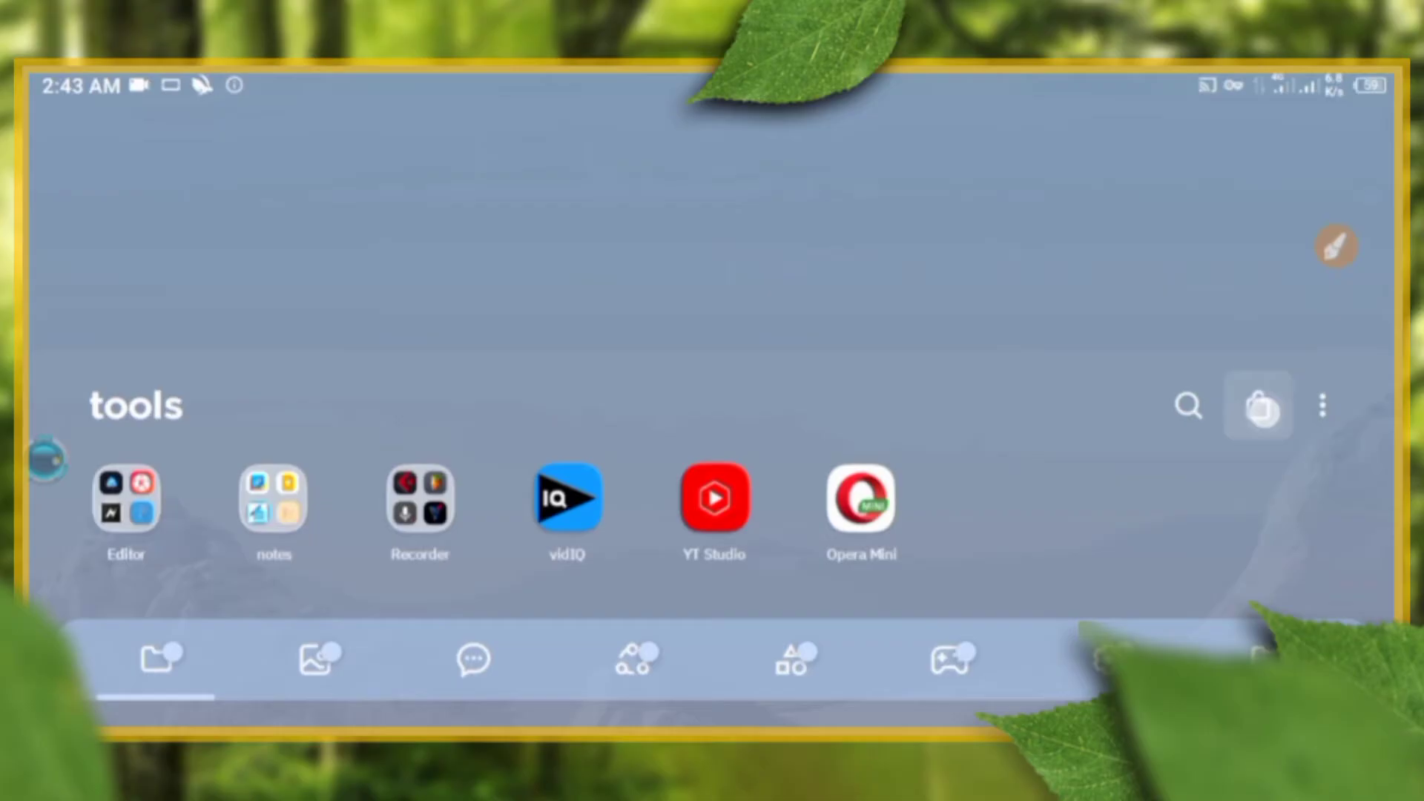
View Opera Mini's Play Store listing with its Update/Uninstall options, then return home.
left_click(860, 497)
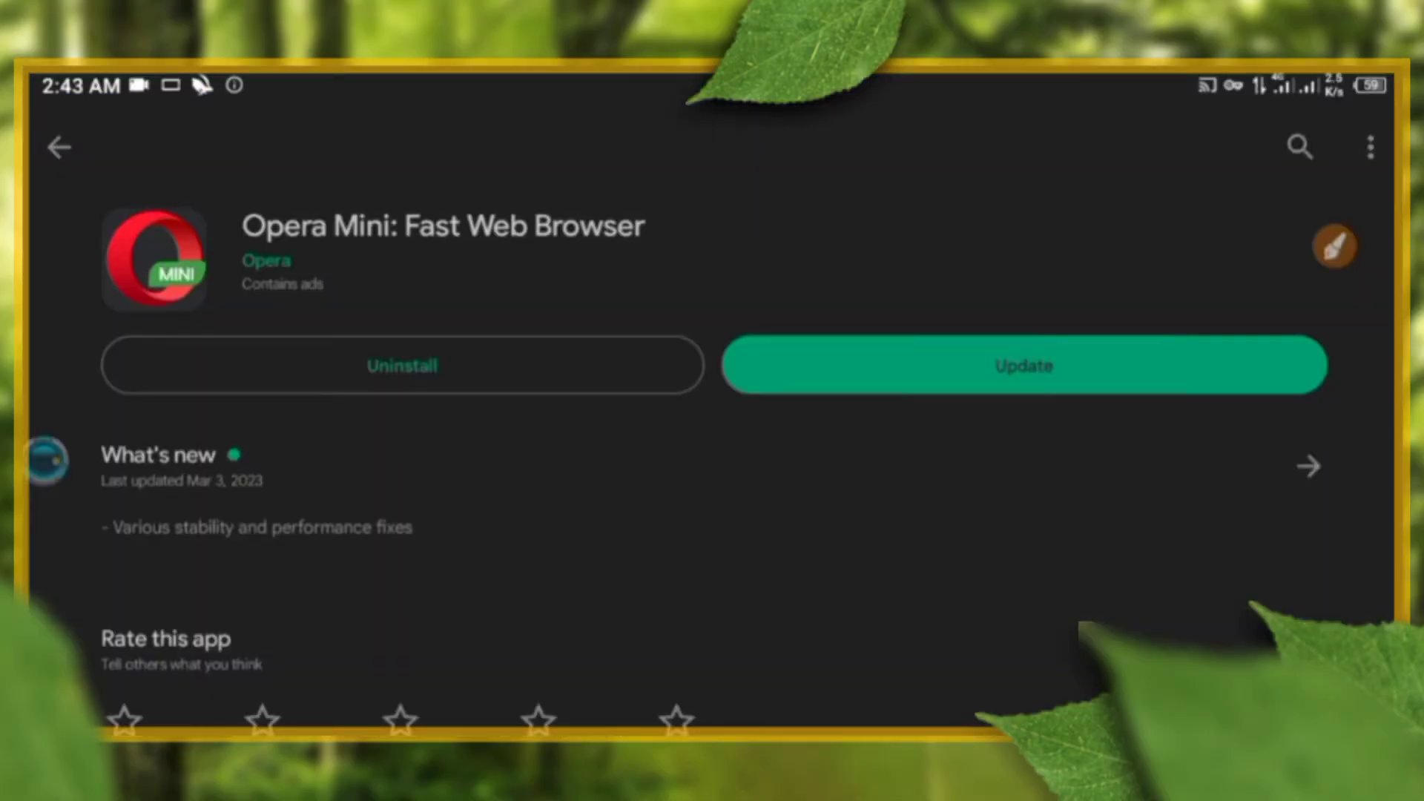
left_click(1335, 245)
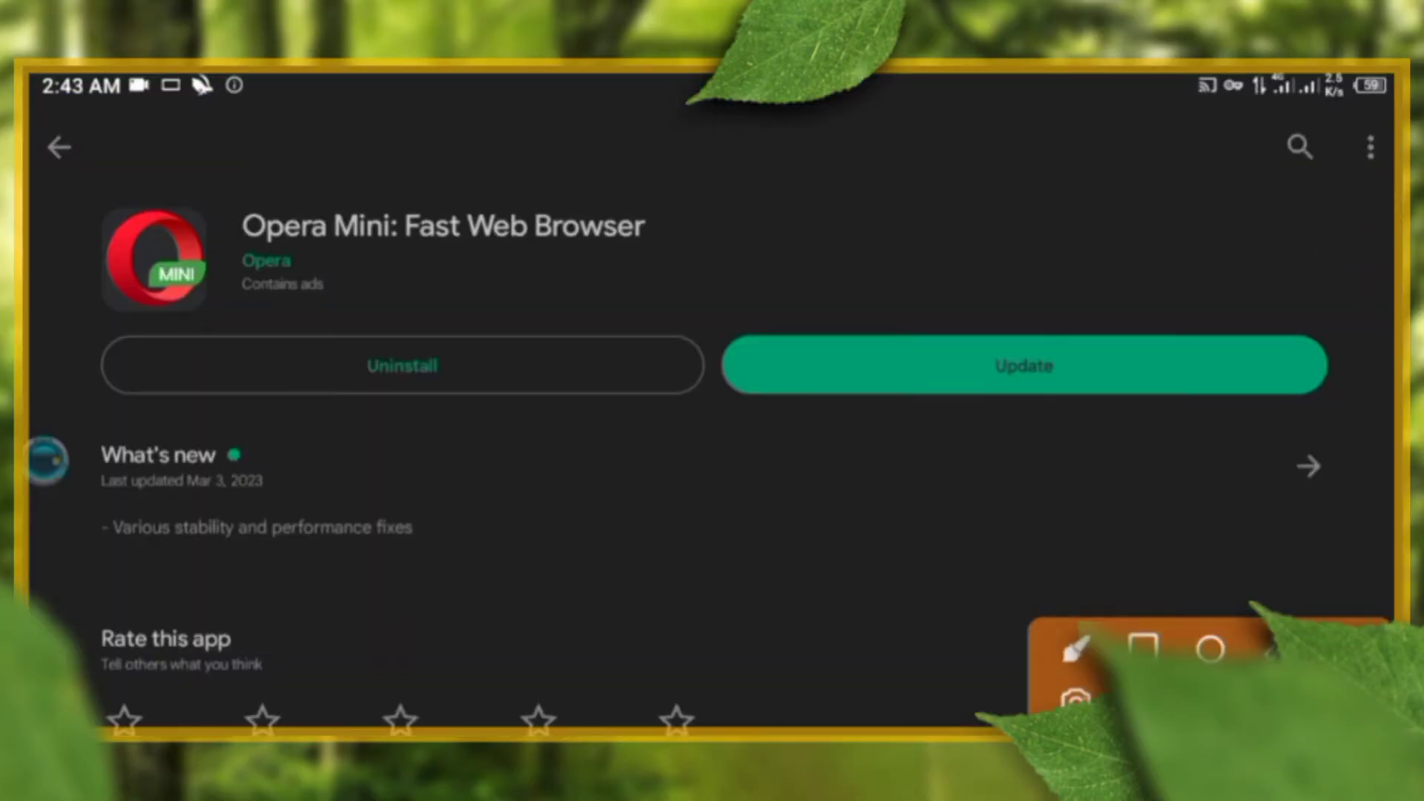
left_click_drag(245, 158, 663, 156)
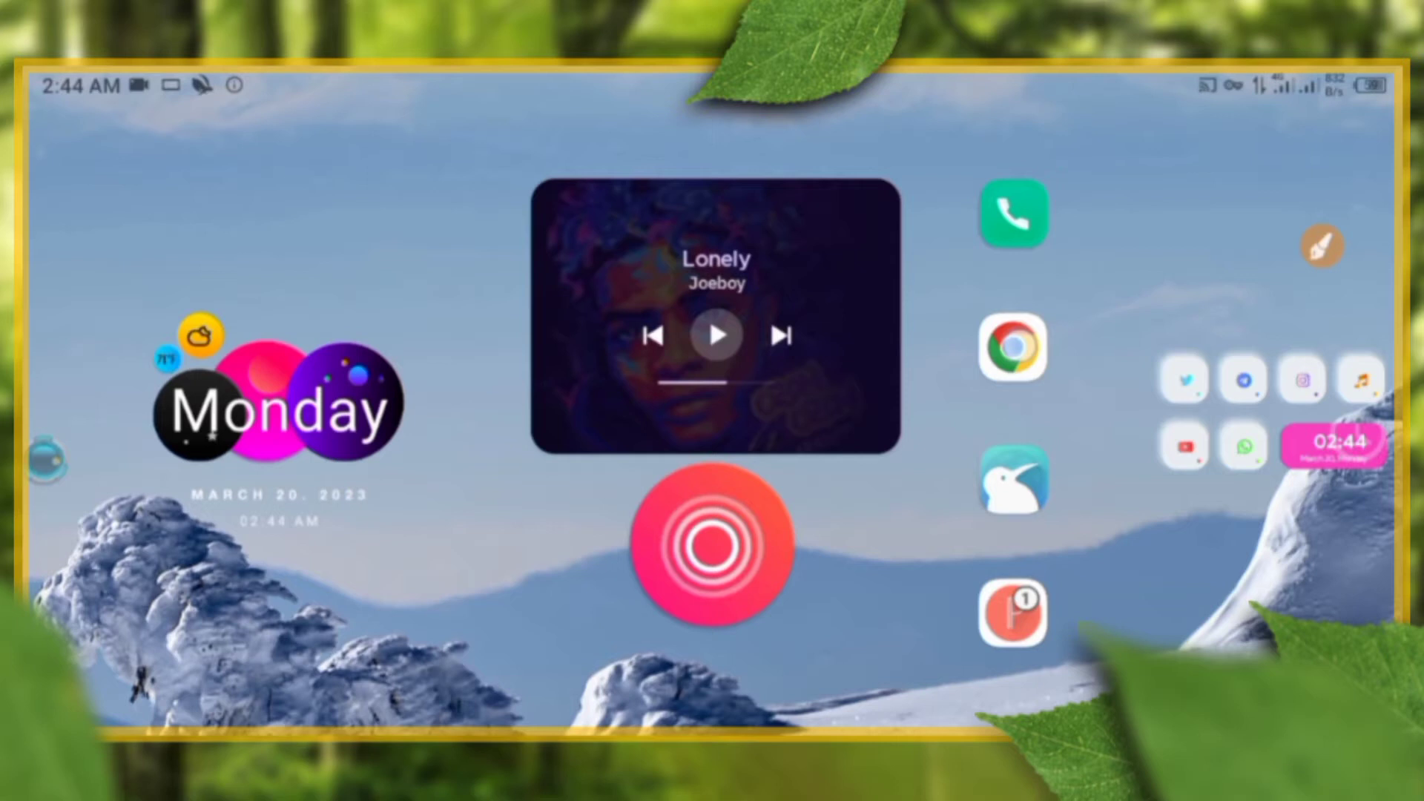
Reopen the tools group and launch the Opera Mini browser.
left_click(1013, 347)
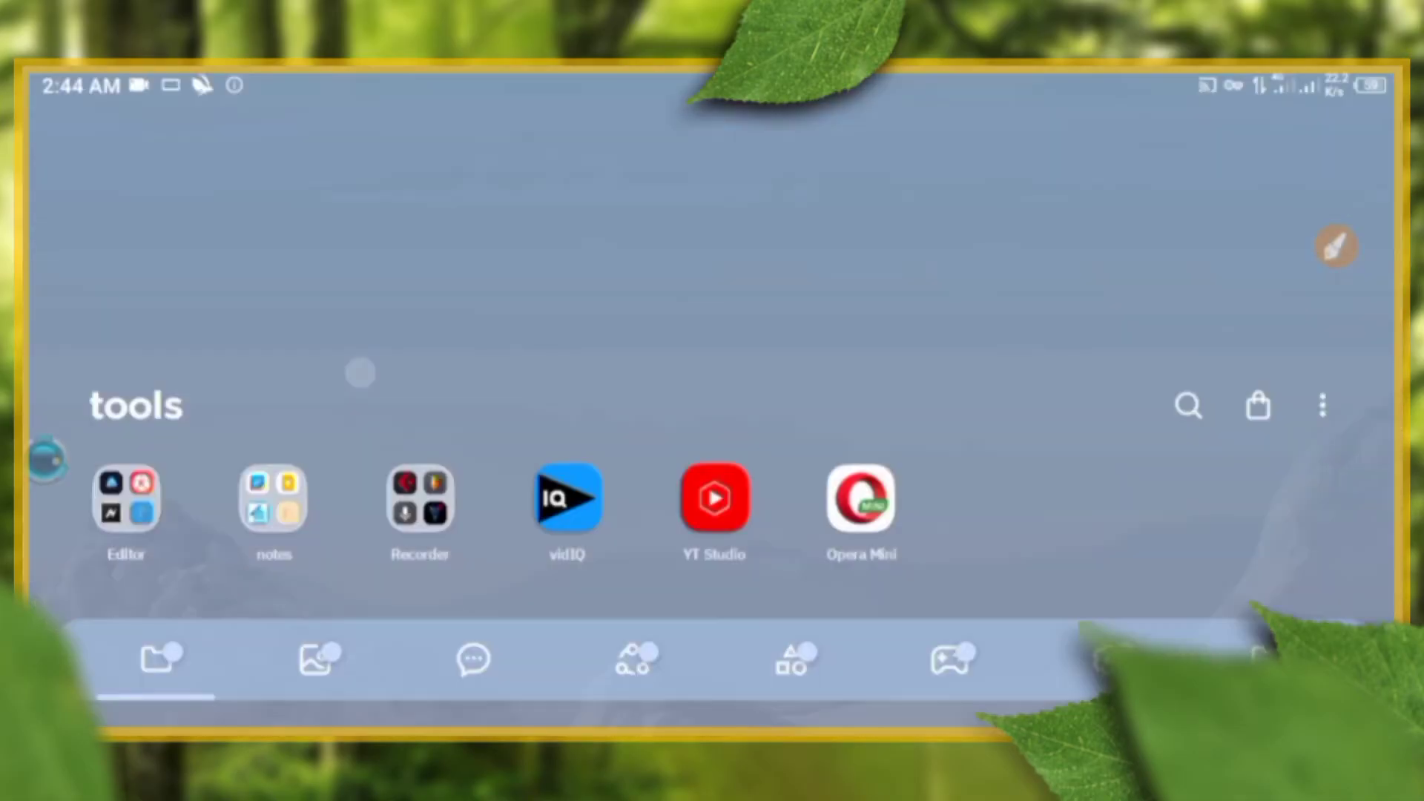
left_click(1338, 246)
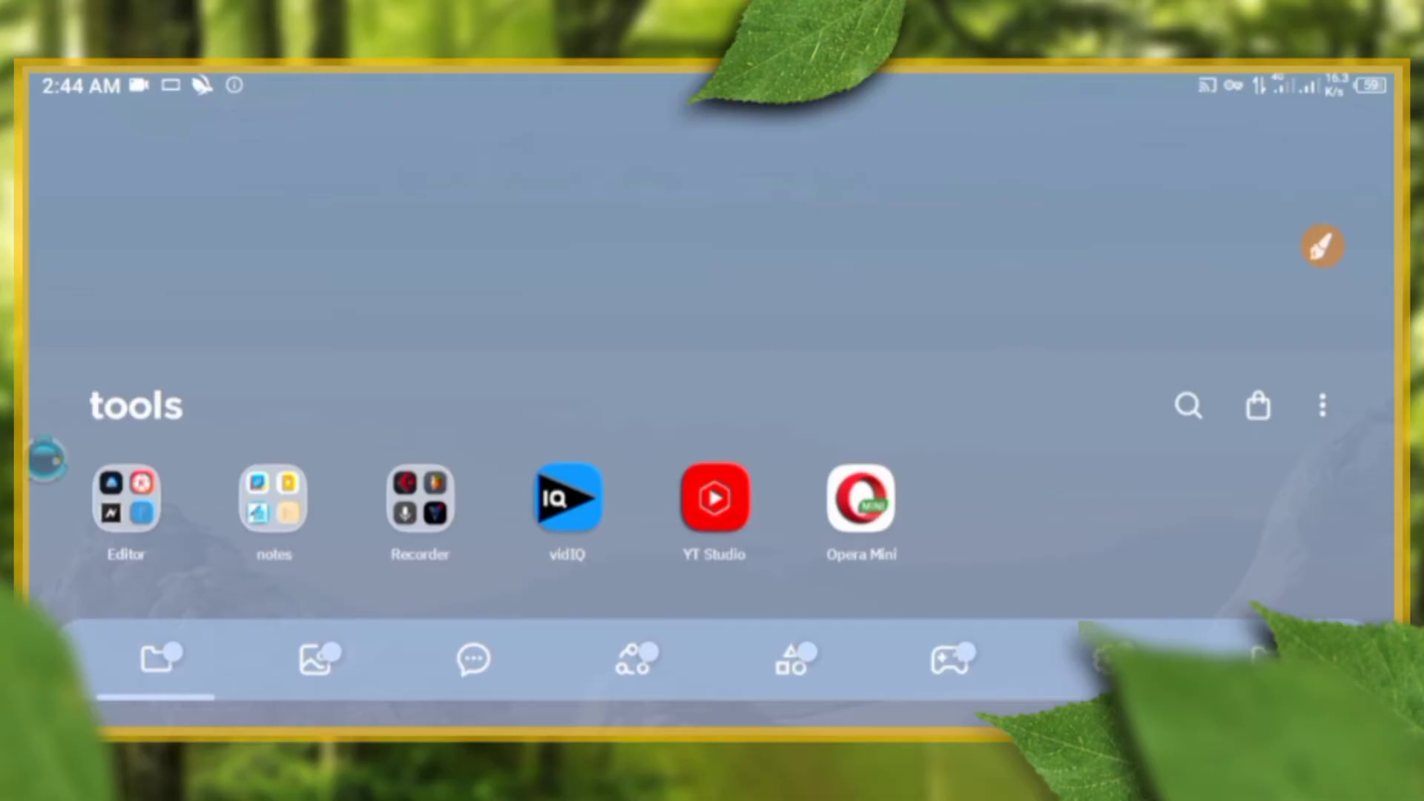
left_click(860, 497)
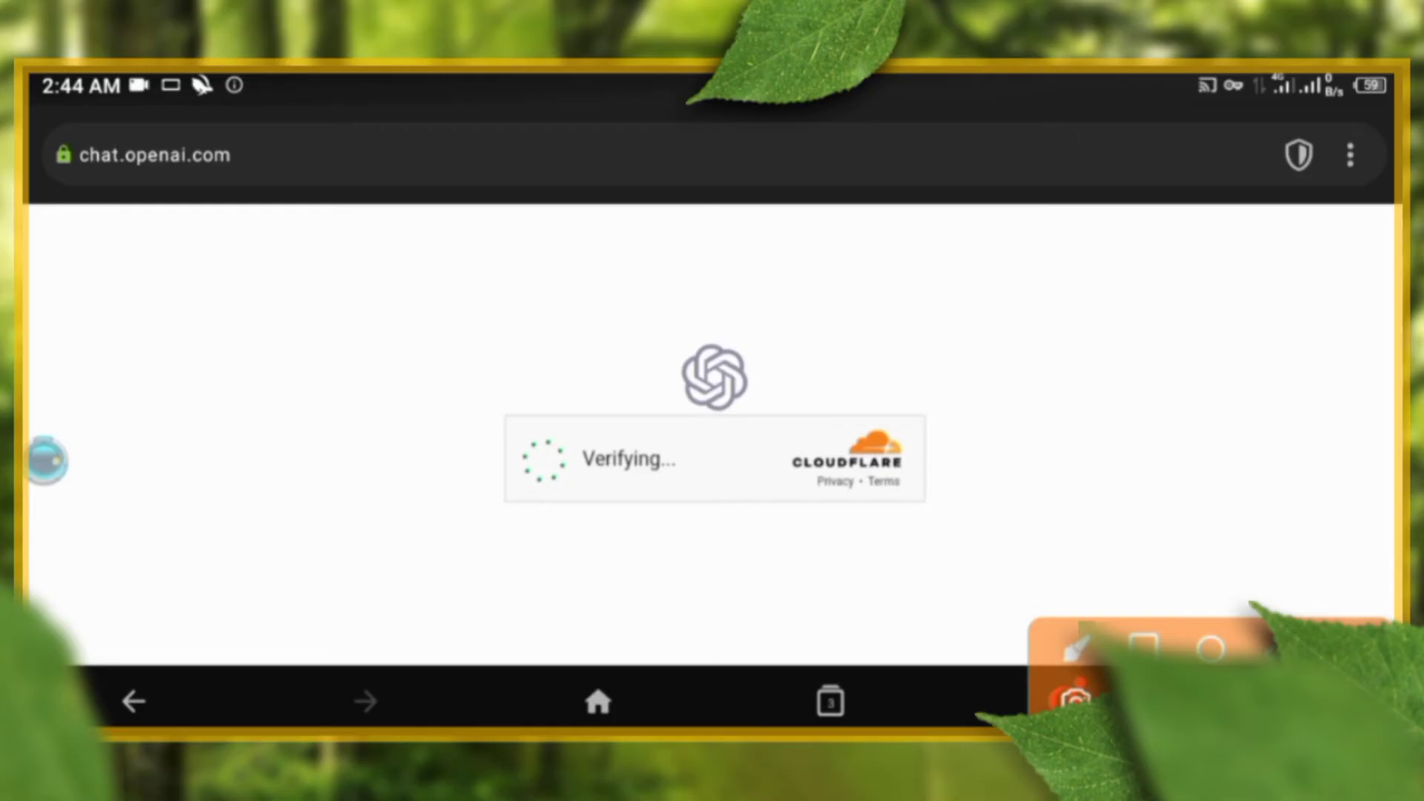
Show the recent-apps overview with Opera Mini still on chat.openai.com's Cloudflare check.
left_click(828, 701)
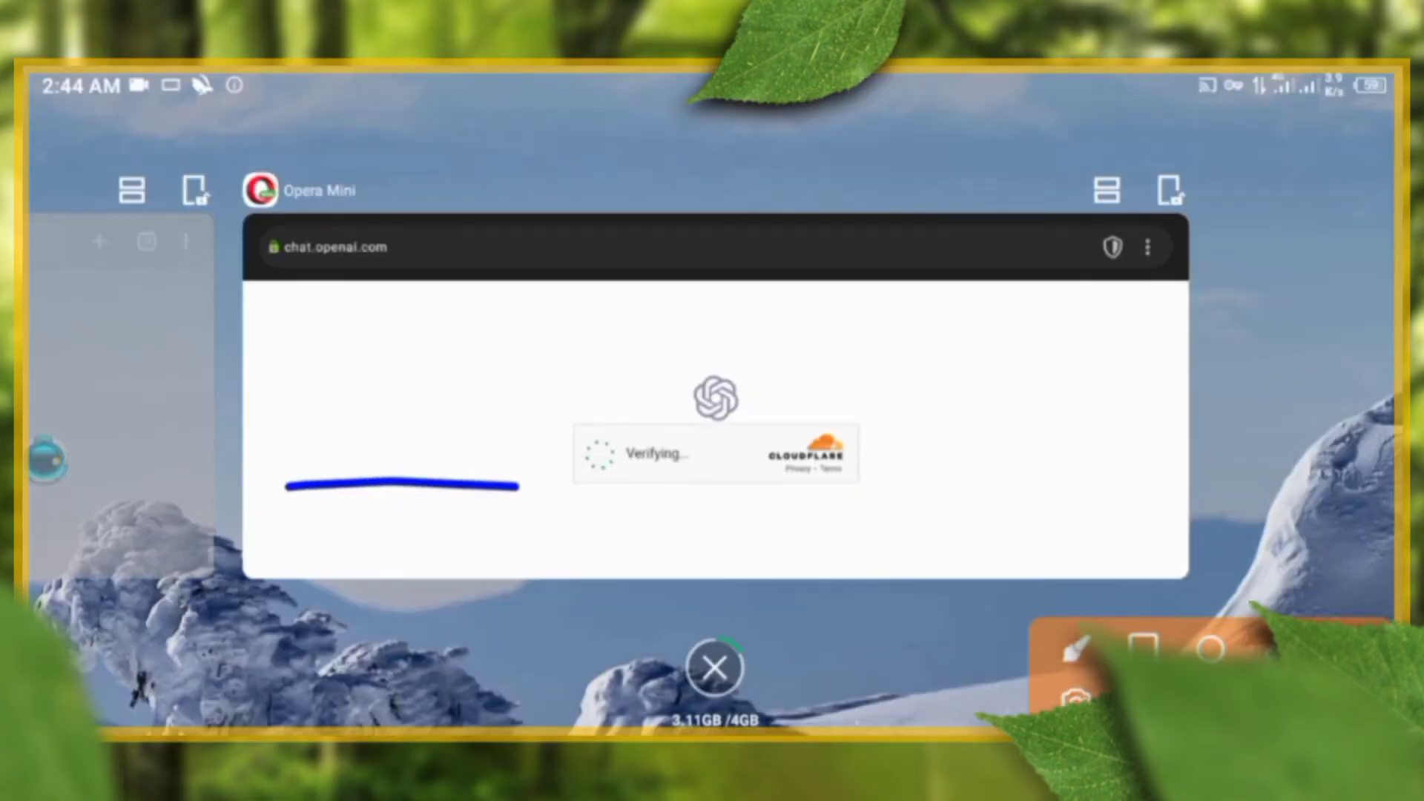